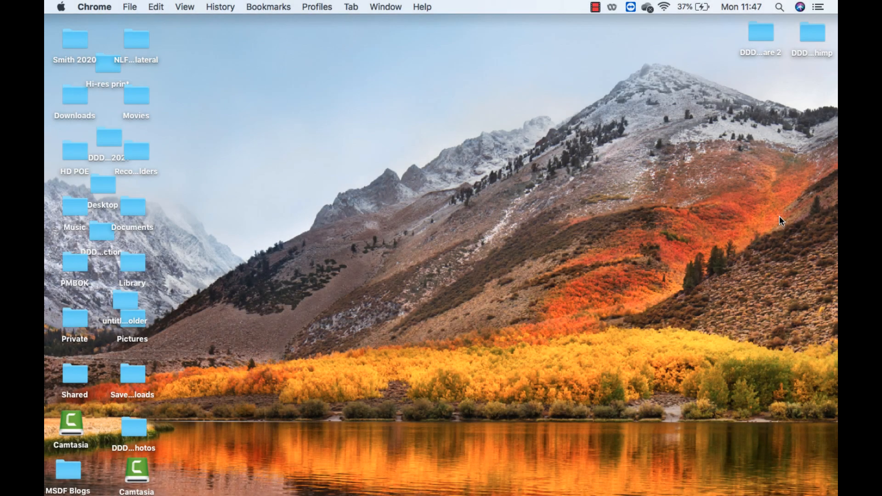
{"action": "mouse_move", "coordinate": [250, 490]}
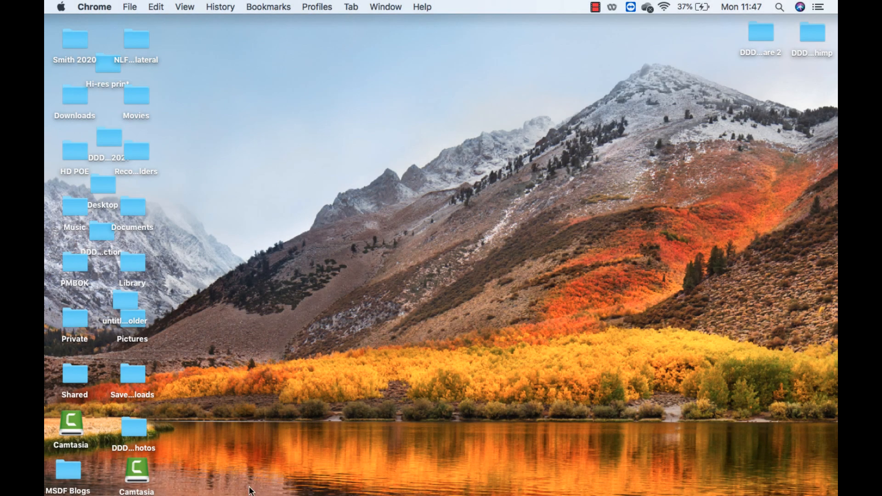
{"action": "left_click", "coordinate": [208, 472]}
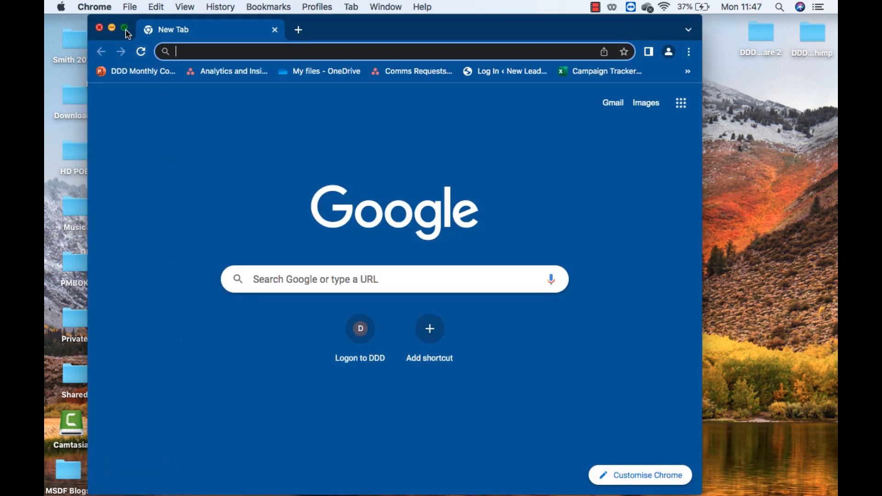
{"action": "left_click", "coordinate": [124, 27]}
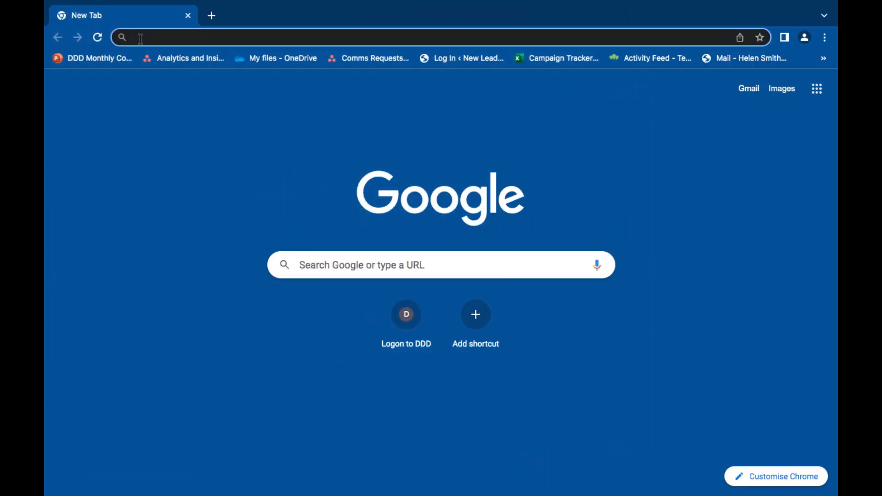
{"action": "type", "text": "www.dbedashboard.co"}
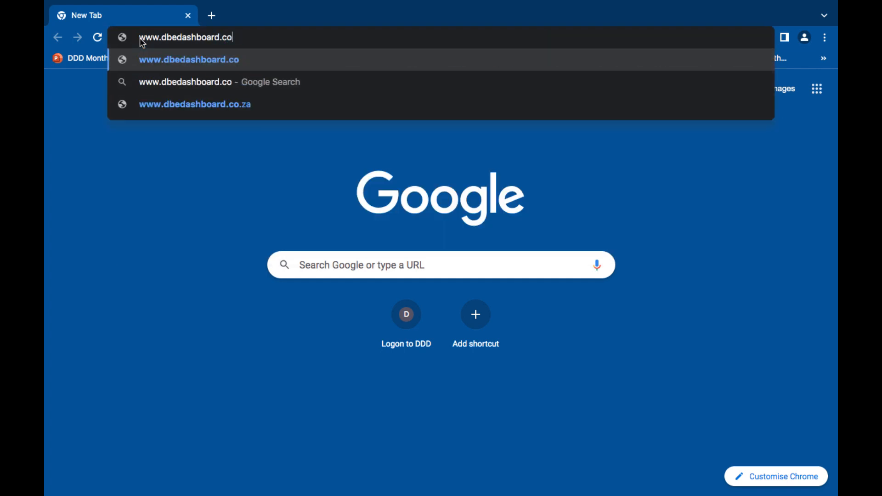
{"action": "type", "text": "za"}
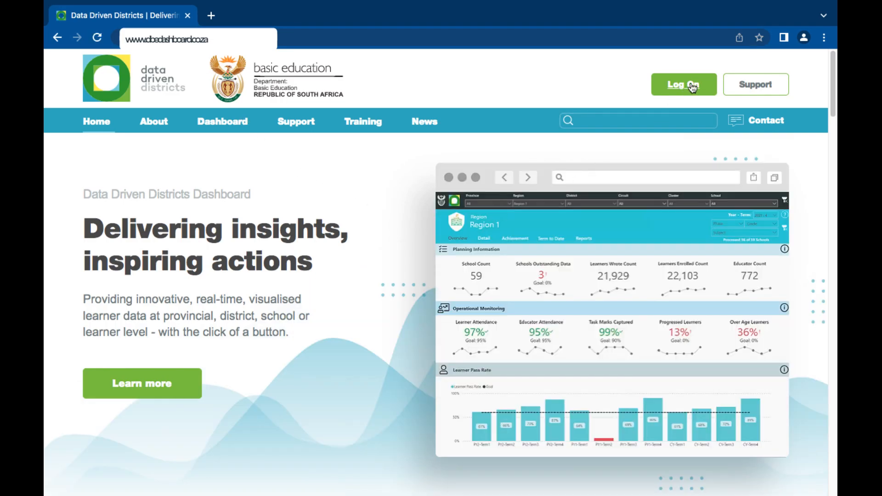
- Start Log in on the Data Driven Districts homepage, then switch to the Gmail inbox
{"action": "left_click", "coordinate": [682, 84]}
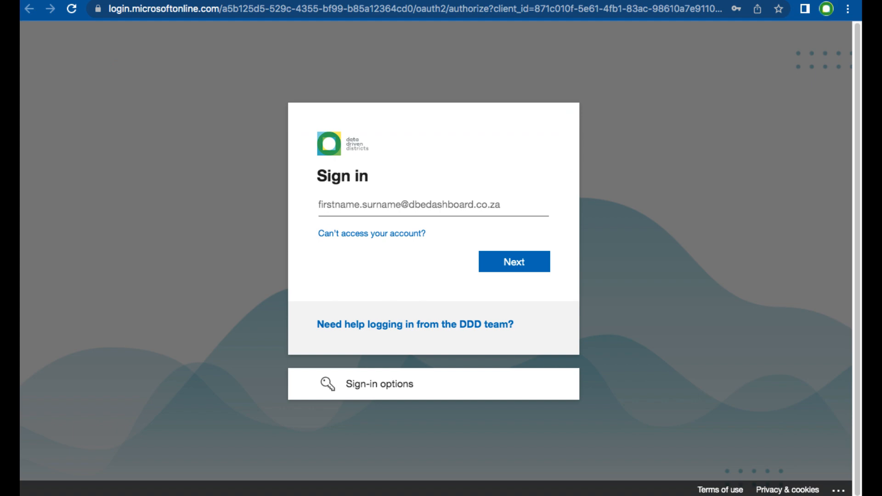
{"action": "left_click", "coordinate": [562, 16]}
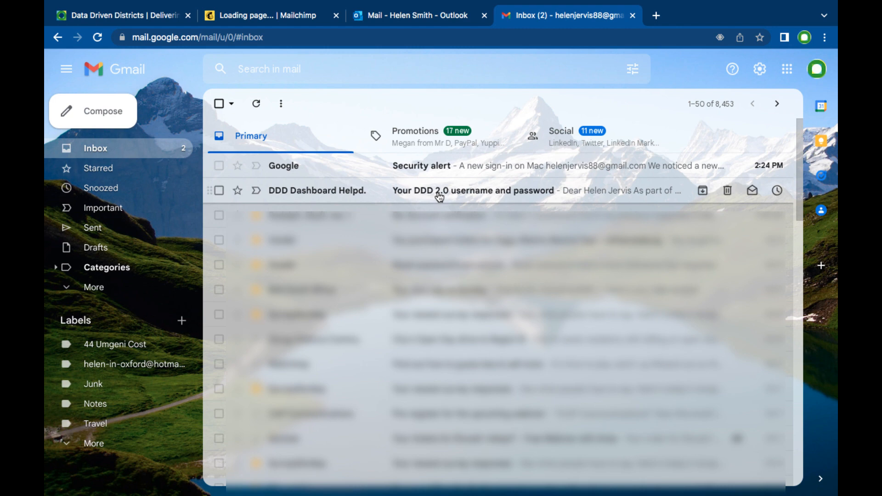
- Read the login details in the 'Your DDD 2.0 username and password' email and return to sign-in
{"action": "left_click", "coordinate": [464, 190]}
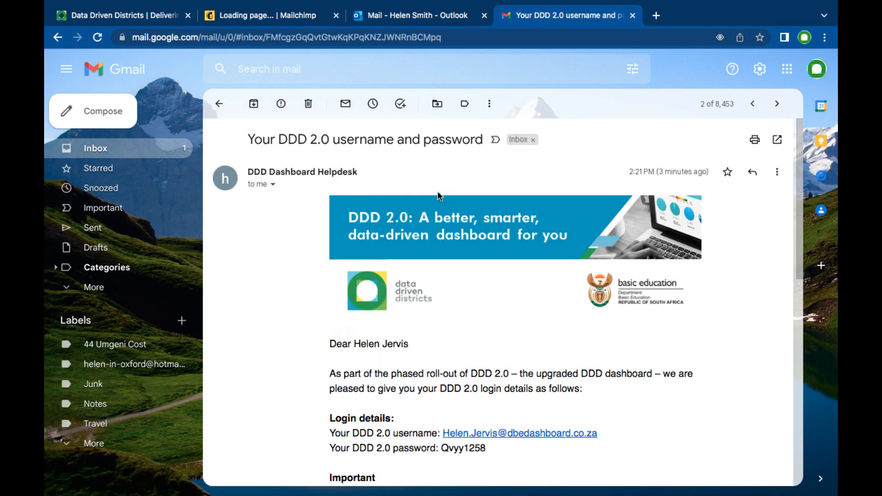
{"action": "scroll", "scroll_direction": "down", "scroll_amount": 3}
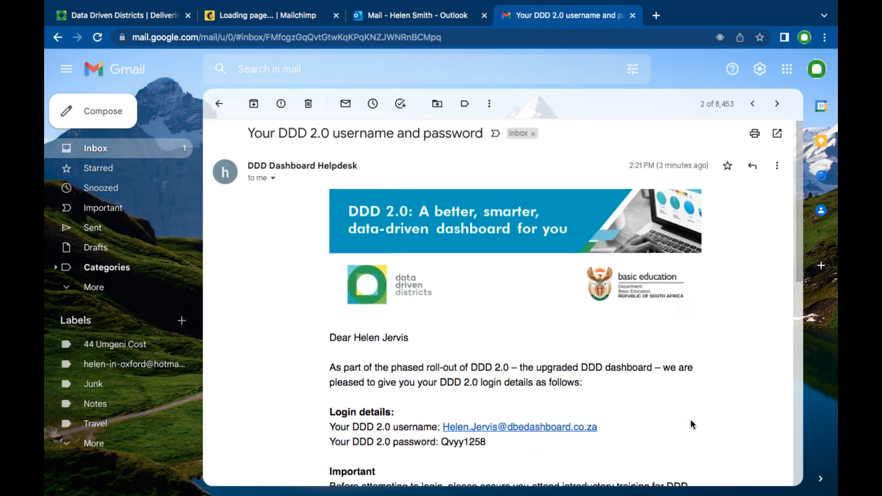
{"action": "scroll", "scroll_direction": "down", "scroll_amount": 3}
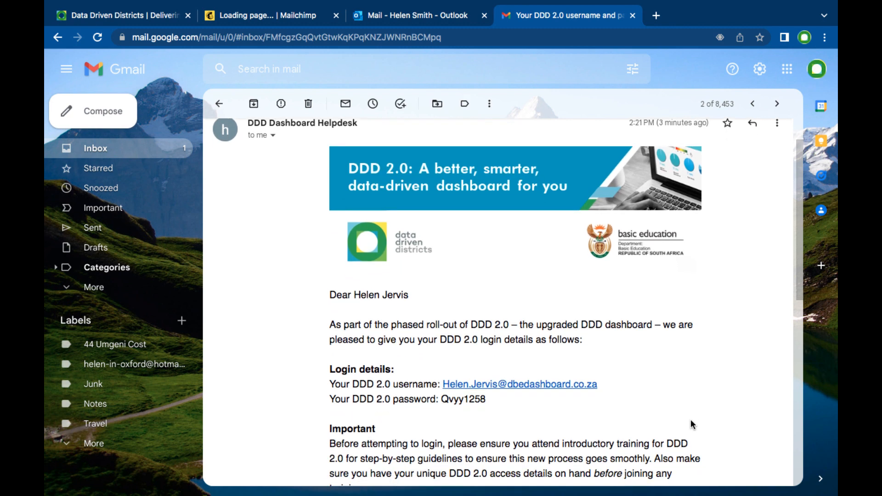
{"action": "scroll", "scroll_direction": "down", "scroll_amount": 3}
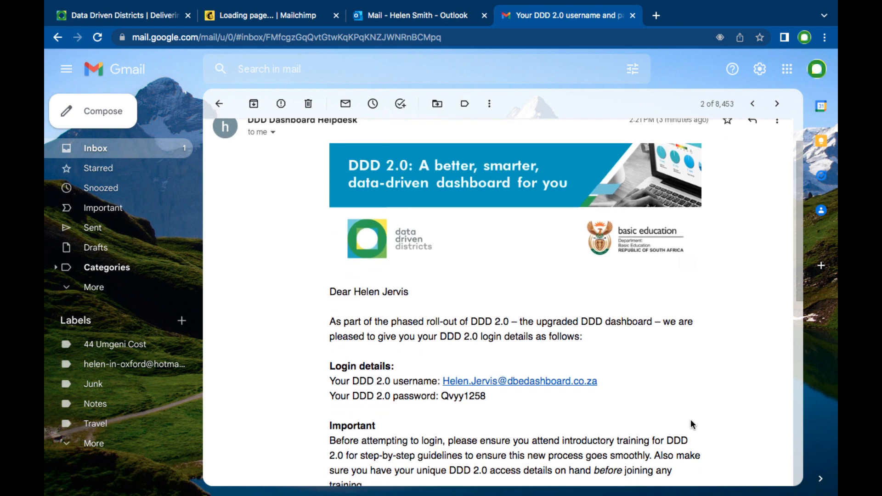
{"action": "left_click", "coordinate": [517, 380]}
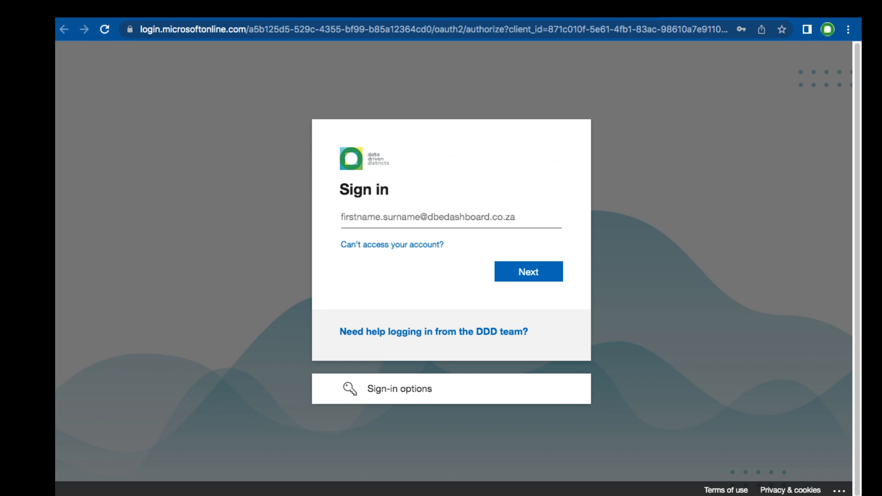
- Sign in to Microsoft with the account email and the password copied from the Gmail message
{"action": "left_click", "coordinate": [528, 271]}
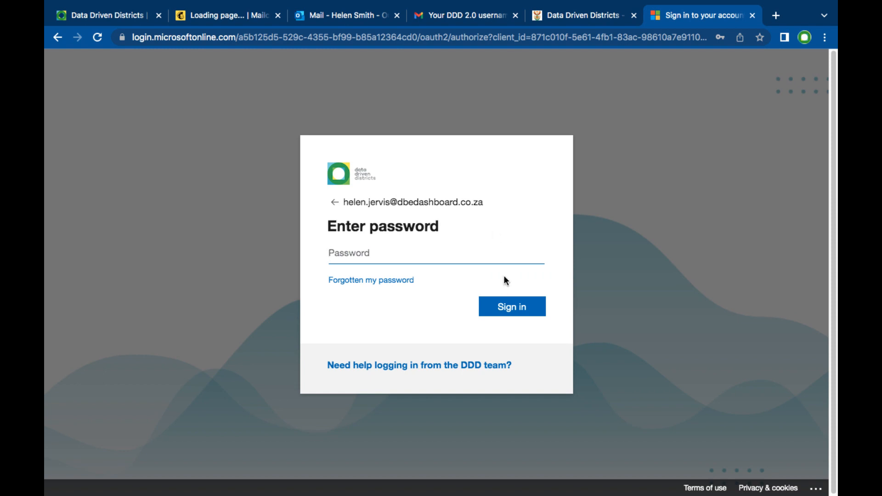
{"action": "left_click", "coordinate": [436, 253]}
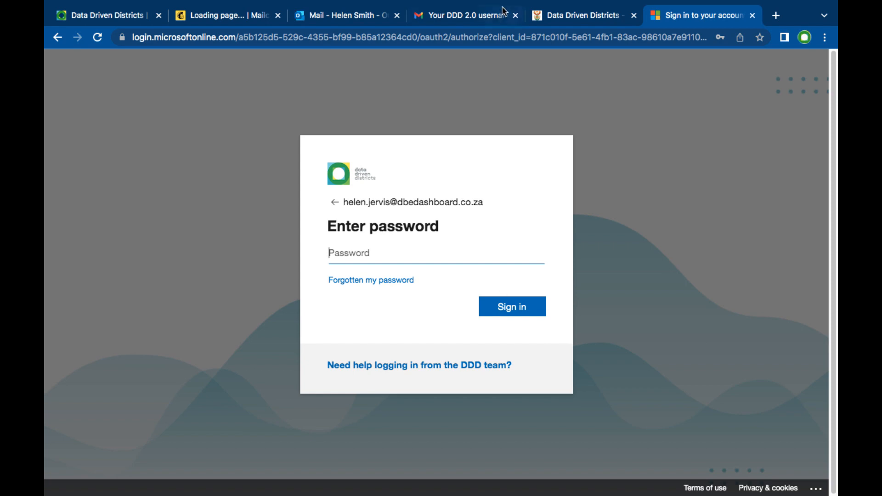
{"action": "left_click", "coordinate": [464, 16]}
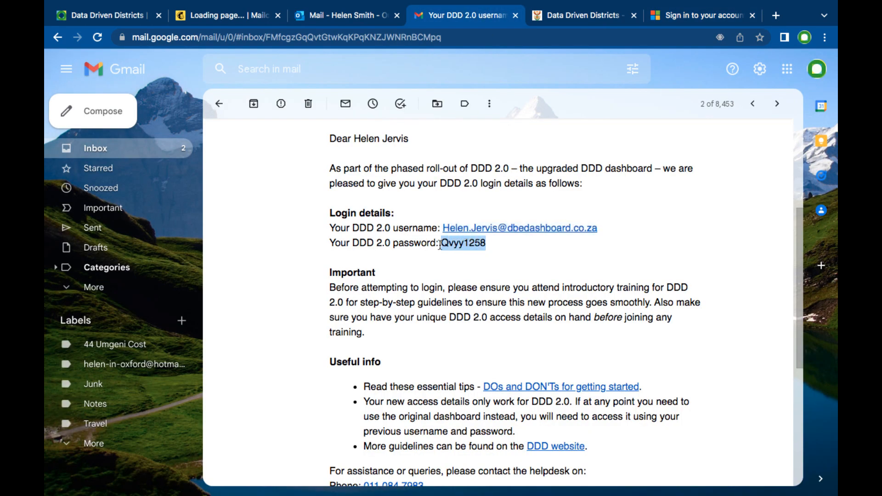
{"action": "left_click", "coordinate": [700, 16]}
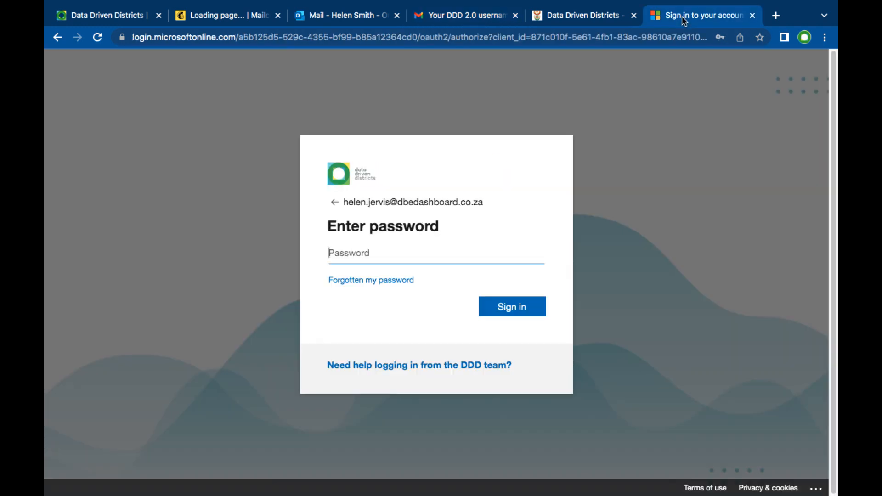
{"action": "type", "text": "password"}
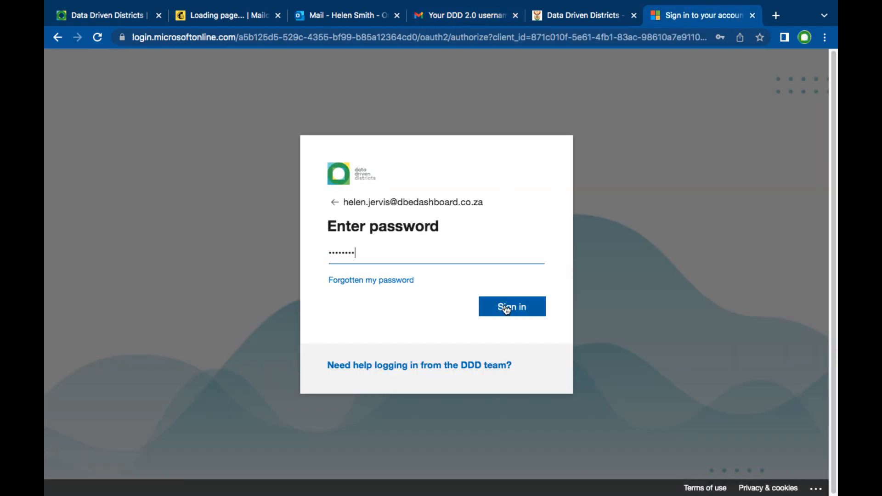
{"action": "left_click", "coordinate": [511, 306]}
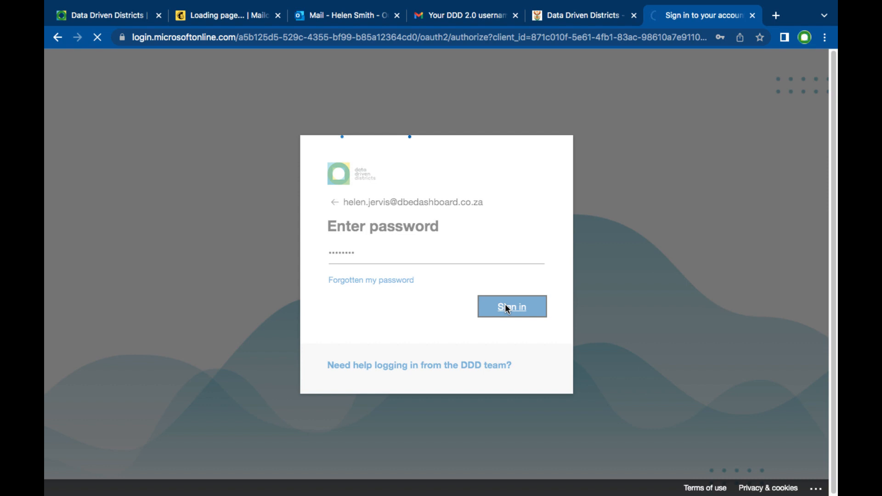
{"action": "left_click", "coordinate": [510, 307]}
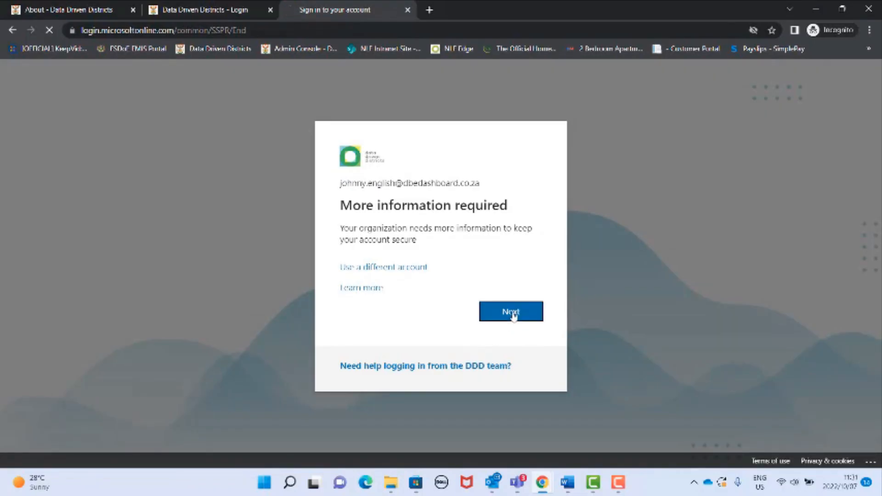
- Continue to extra security setup and choose the country dialling code for the phone number
{"action": "left_click", "coordinate": [510, 312]}
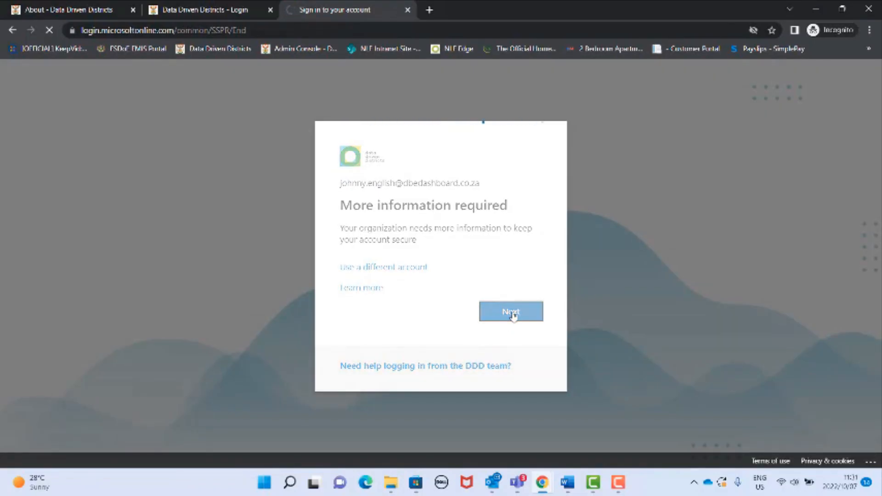
{"action": "left_click", "coordinate": [510, 311]}
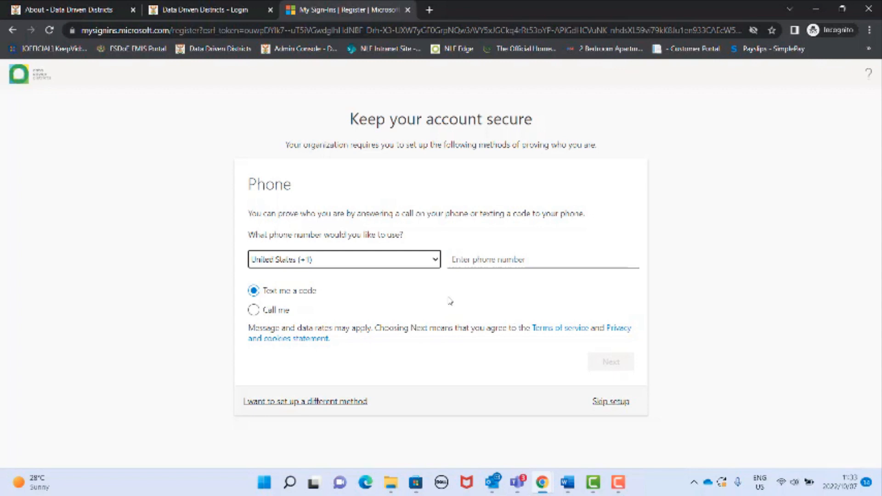
{"action": "left_click", "coordinate": [343, 259]}
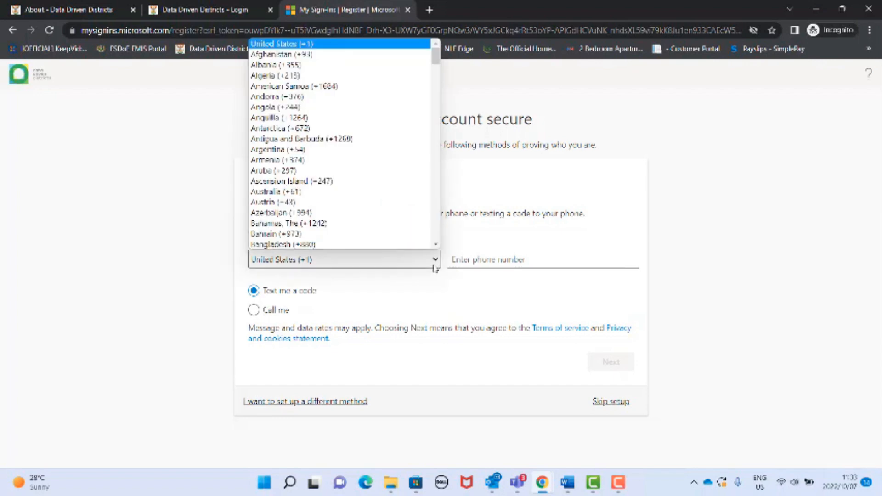
{"action": "scroll", "scroll_direction": "down", "scroll_amount": 3}
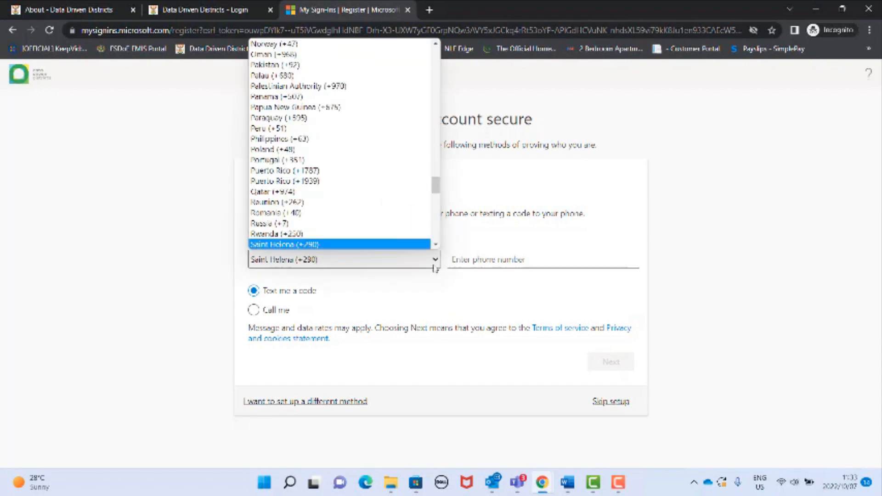
{"action": "scroll", "scroll_direction": "down", "scroll_amount": 3}
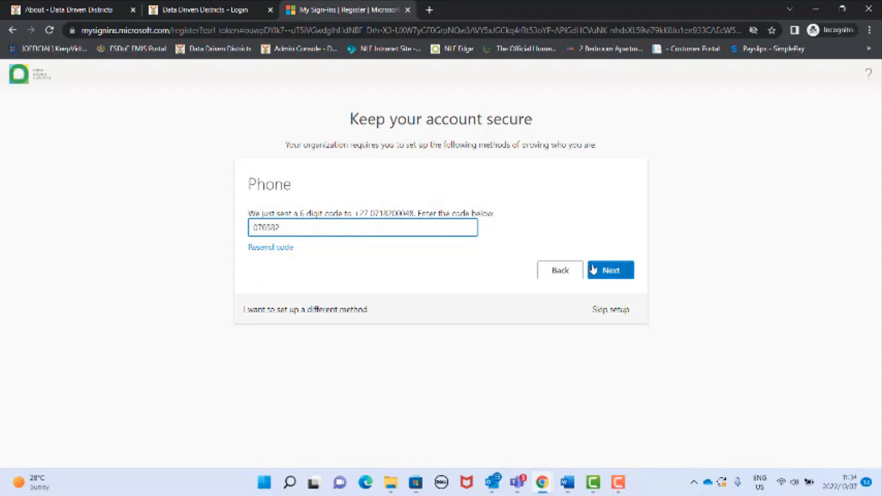
- Verify the texted code and finish registering the phone as the default sign-in method
{"action": "left_click", "coordinate": [609, 270]}
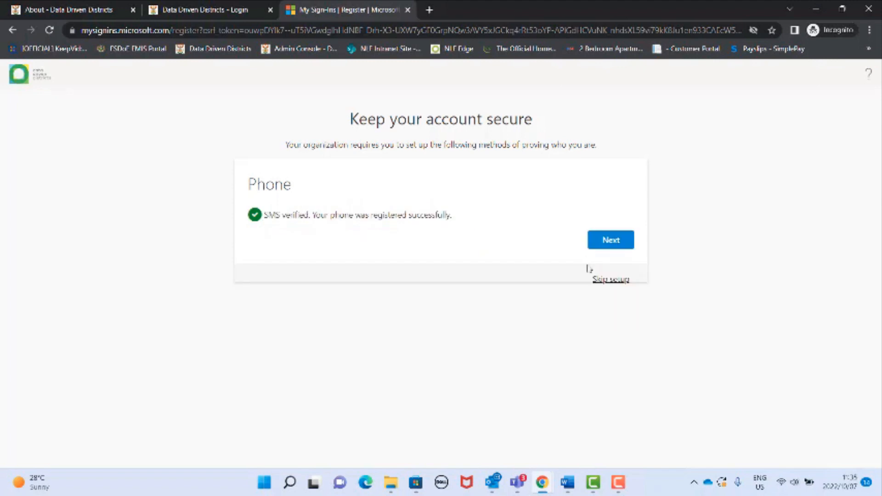
{"action": "left_click", "coordinate": [610, 239]}
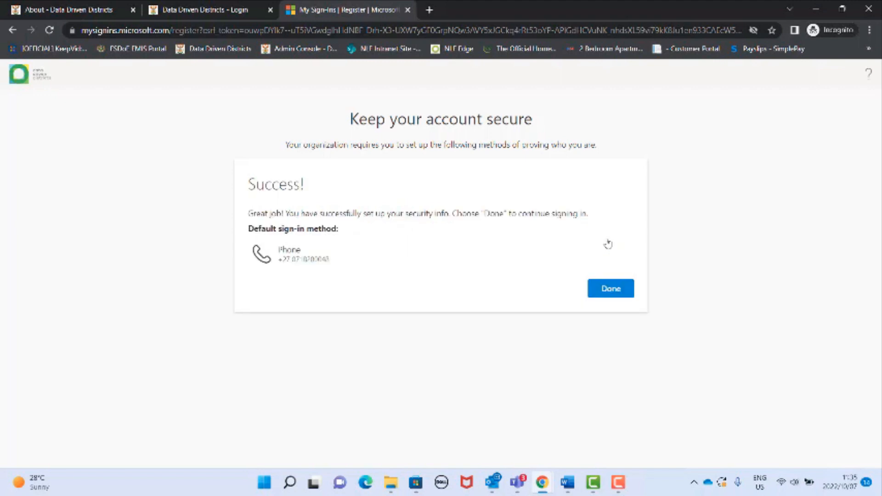
{"action": "left_click", "coordinate": [610, 287]}
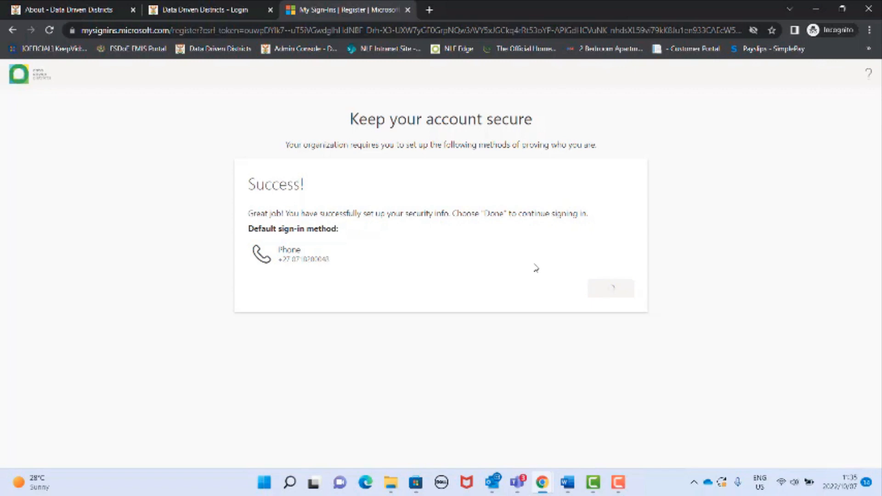
{"action": "left_click", "coordinate": [609, 287]}
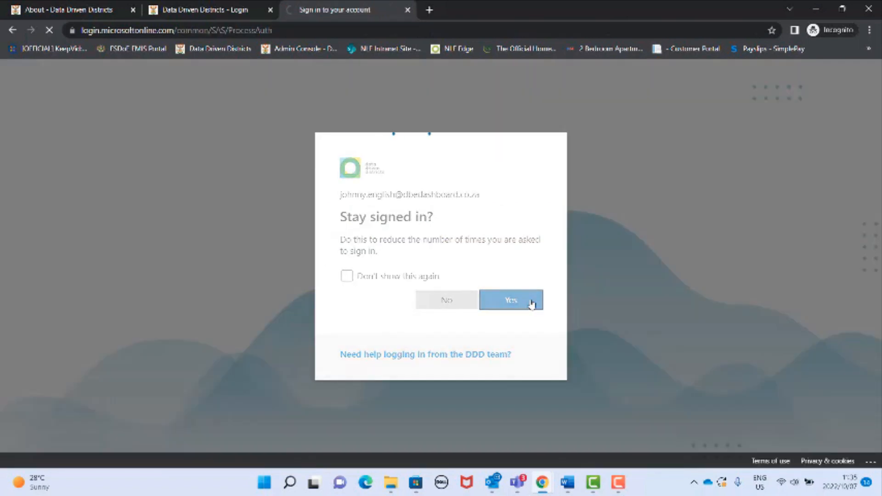
- Stay signed in to land on the DDD Demo Data Set Power BI overview
{"action": "left_click", "coordinate": [510, 300]}
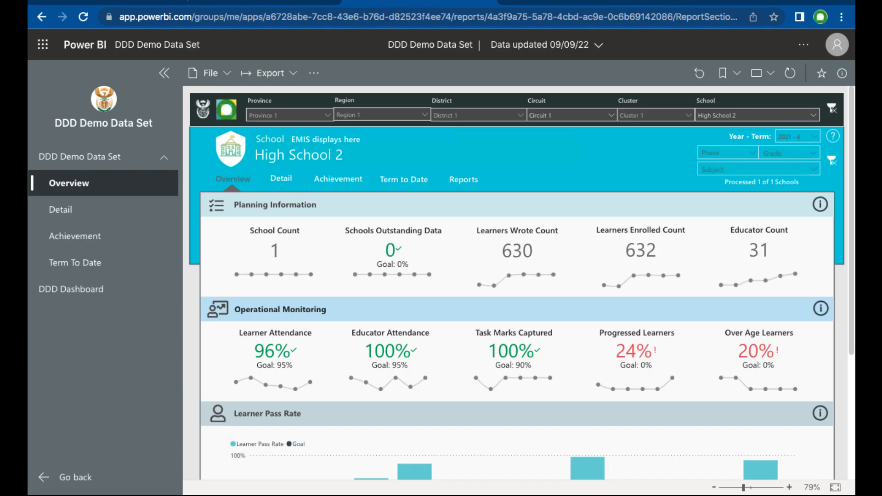